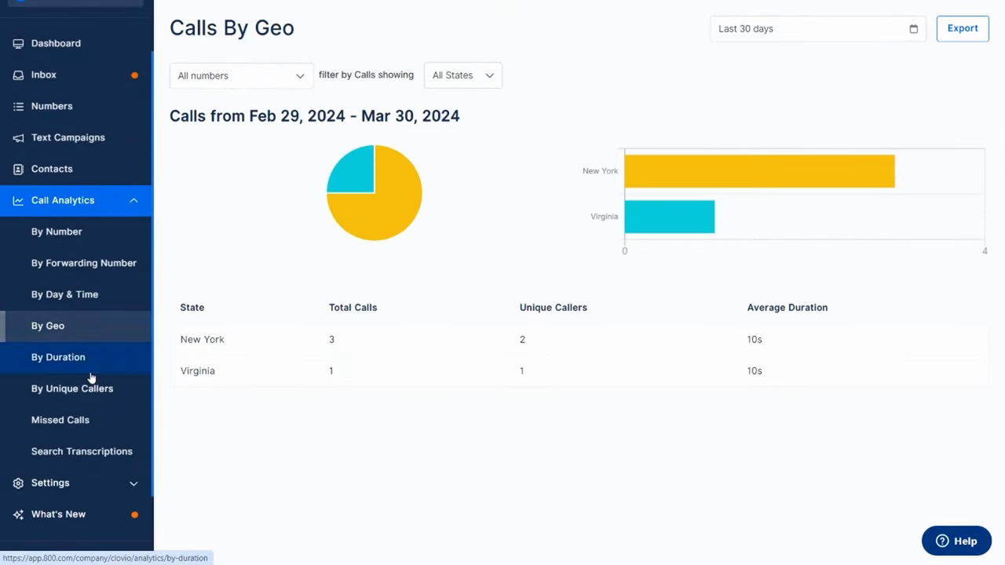
Review the Call Analytics reports: By Unique Callers, Missed Calls and Search Transcriptions
click(73, 389)
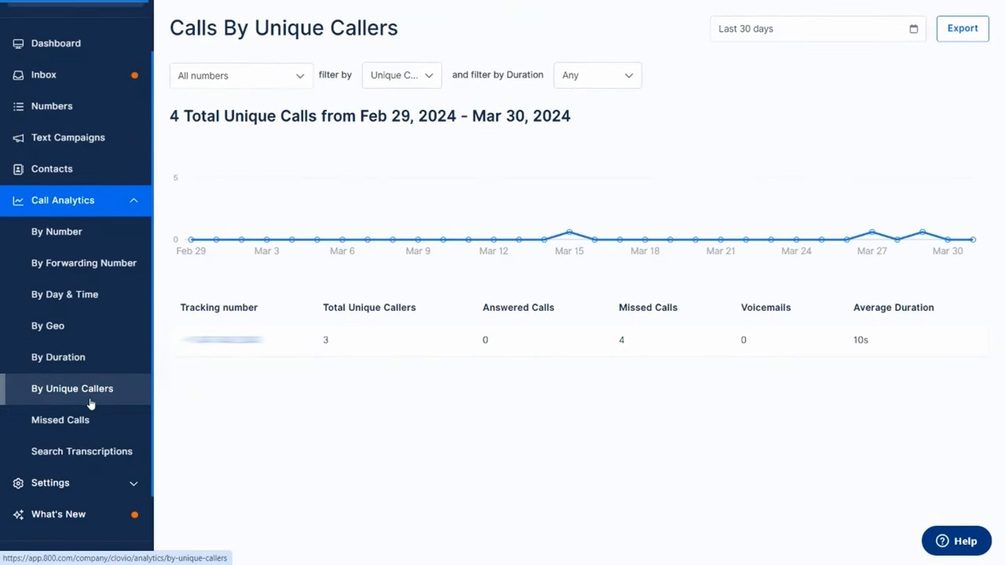
click(60, 419)
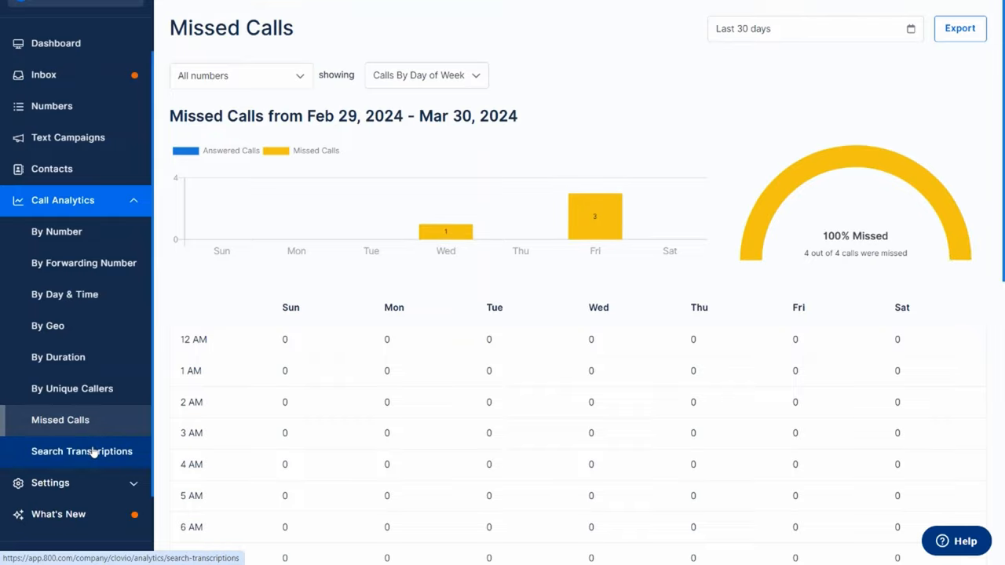
click(58, 517)
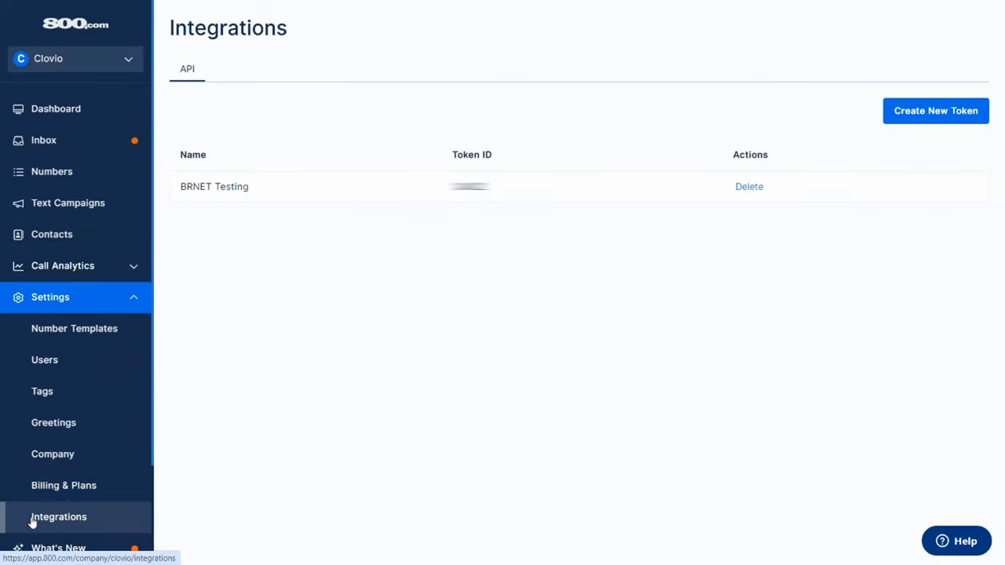
Create a new API token named BEST REVIEWS and close the one-time token notice
click(935, 110)
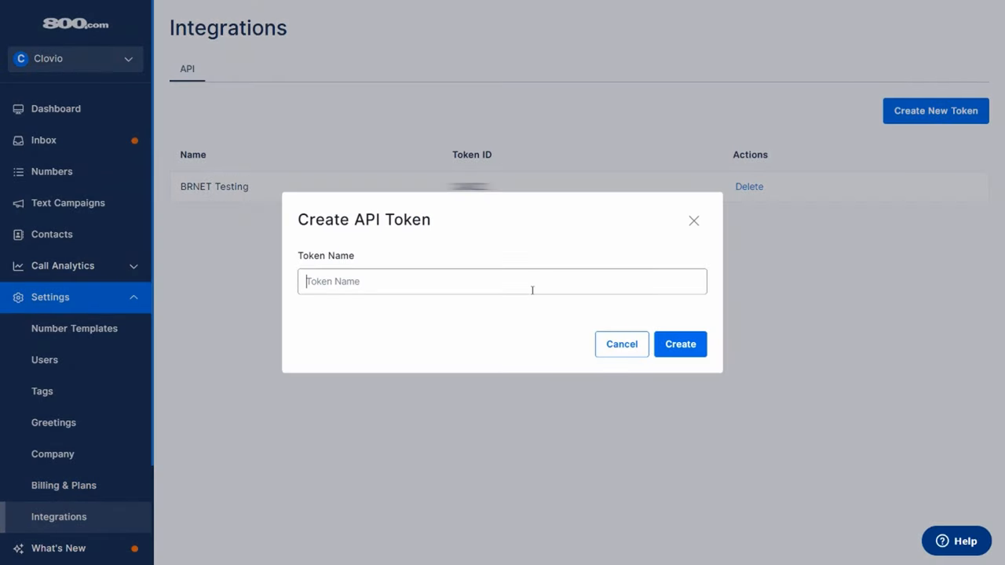
text(BEST REVIE)
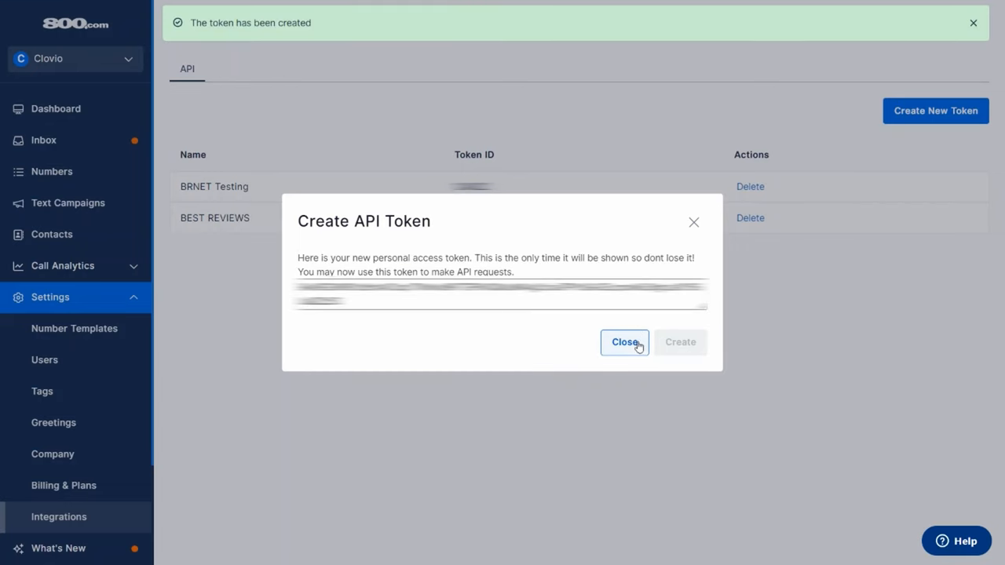
click(625, 343)
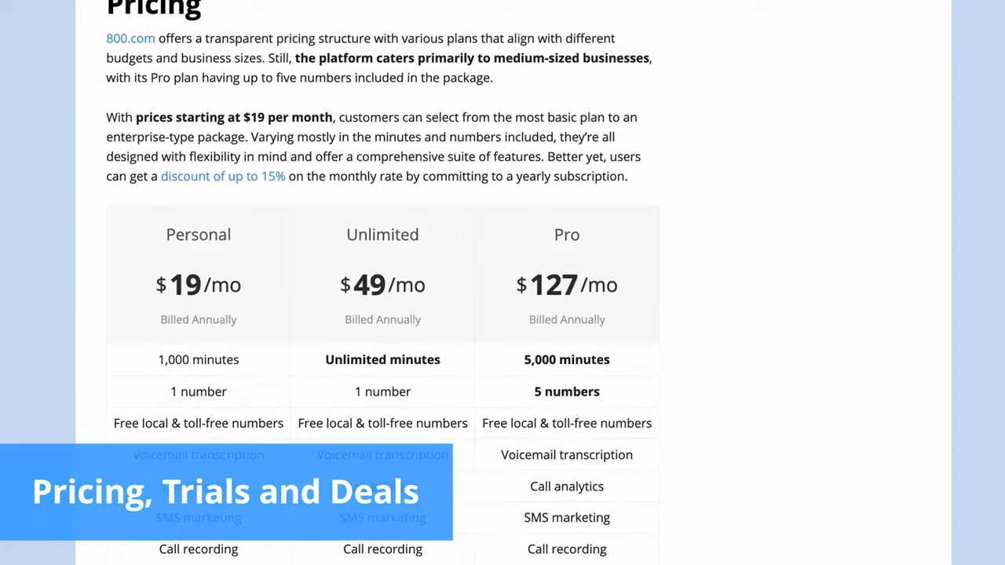
Scroll through the pricing table and the 800.com coupons page to the yearly discount and money-back offers
scroll(down, 3)
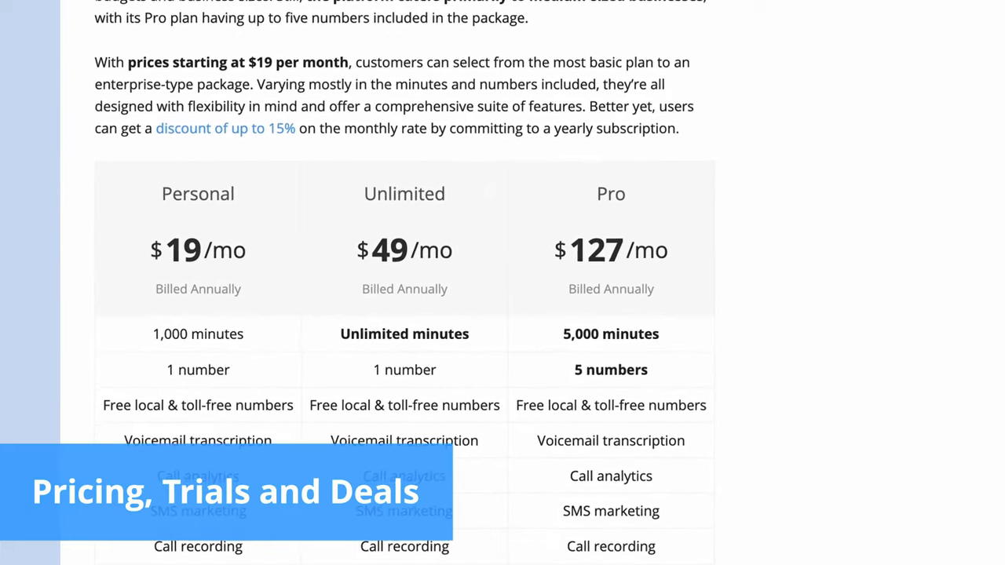
scroll(down, 3)
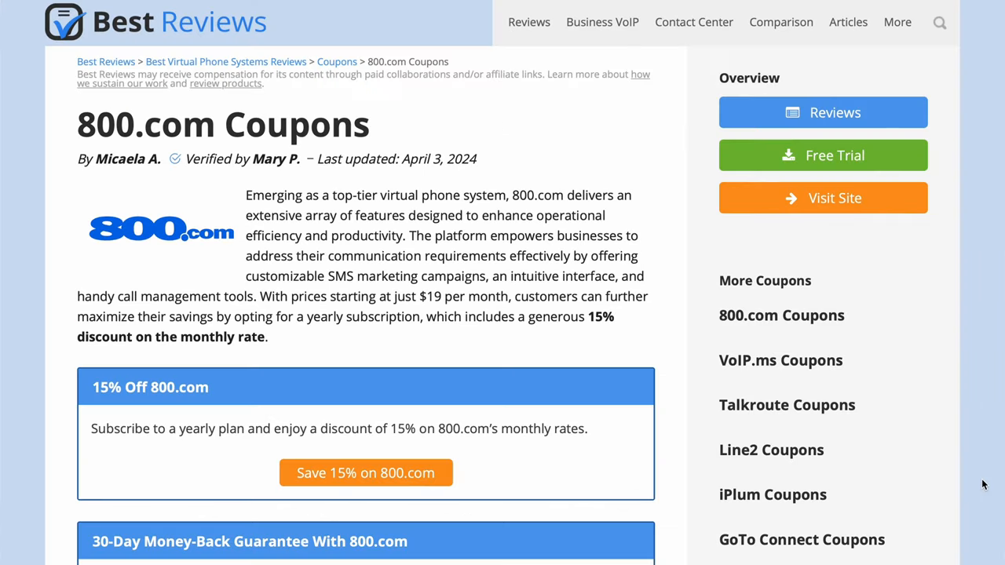
scroll(down, 3)
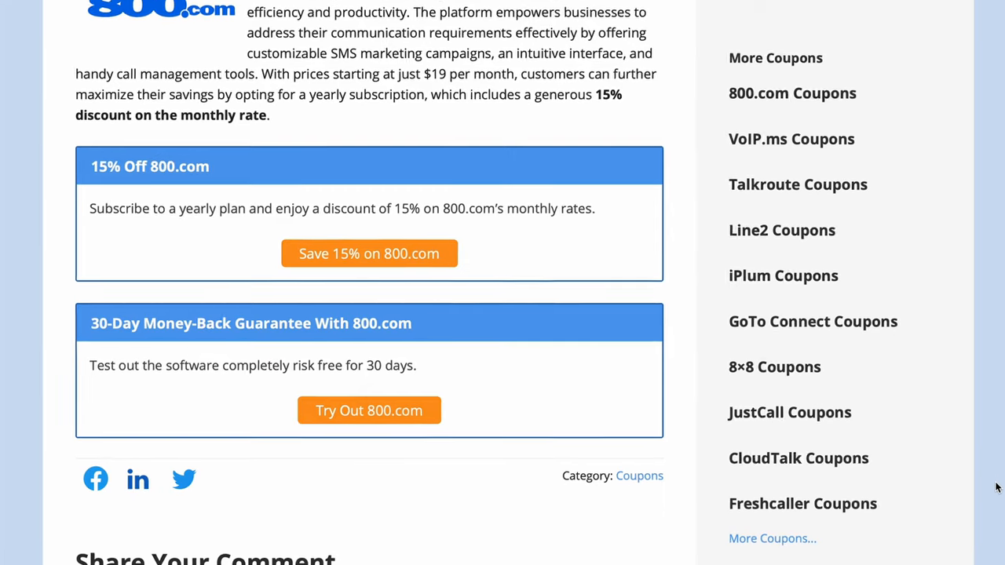
scroll(down, 3)
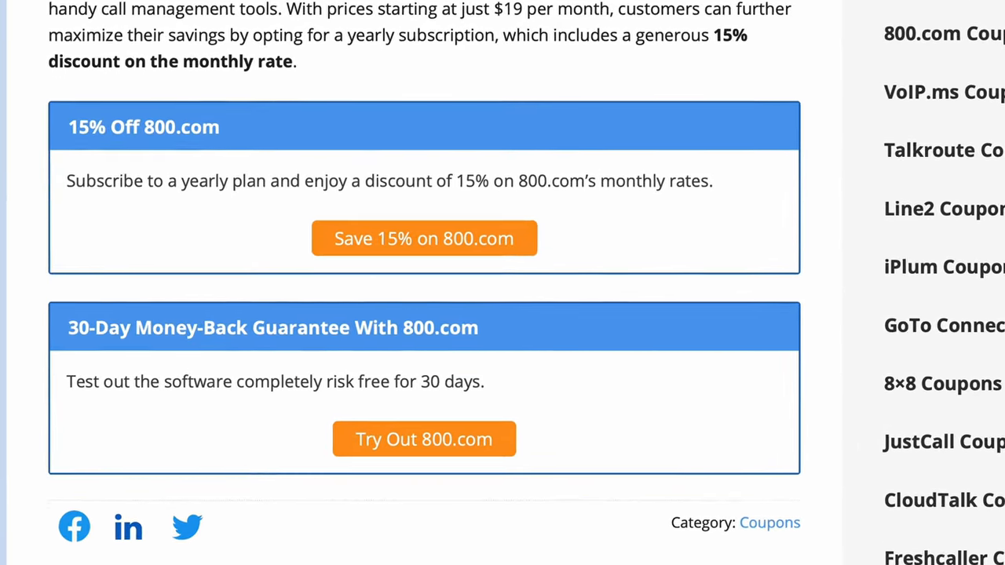
scroll(down, 3)
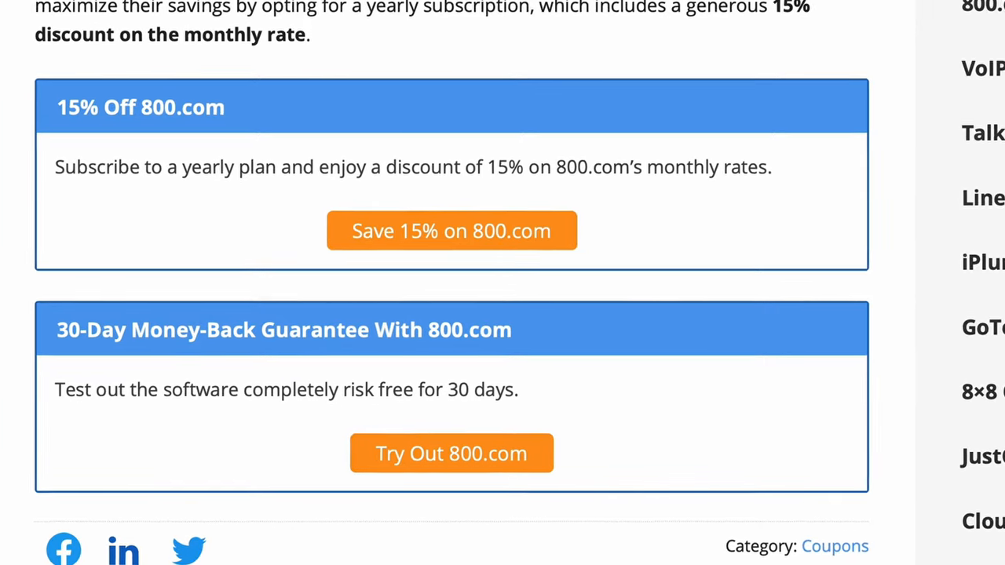
scroll(down, 3)
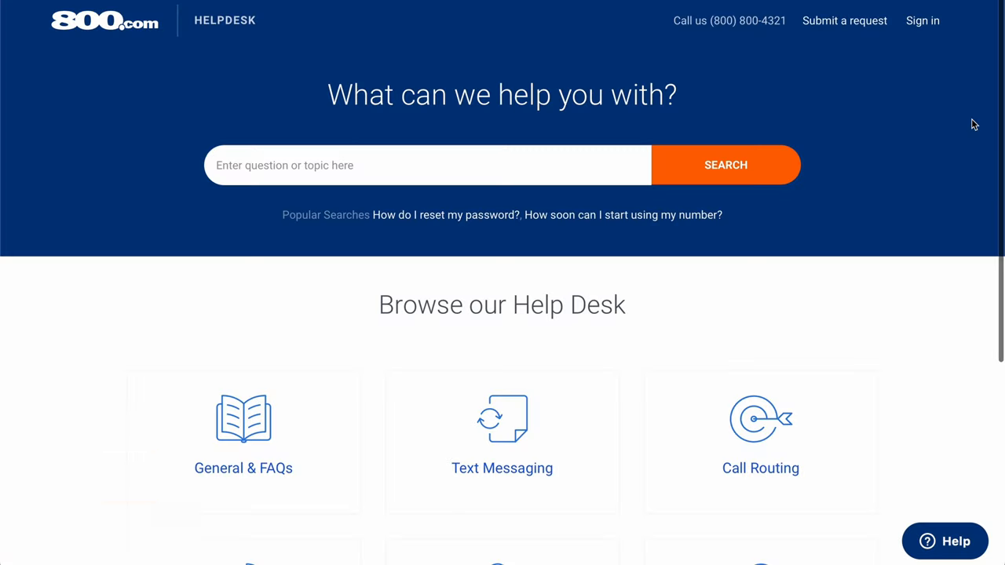
Browse the General & FAQs help category and read the Faxing article
scroll(down, 3)
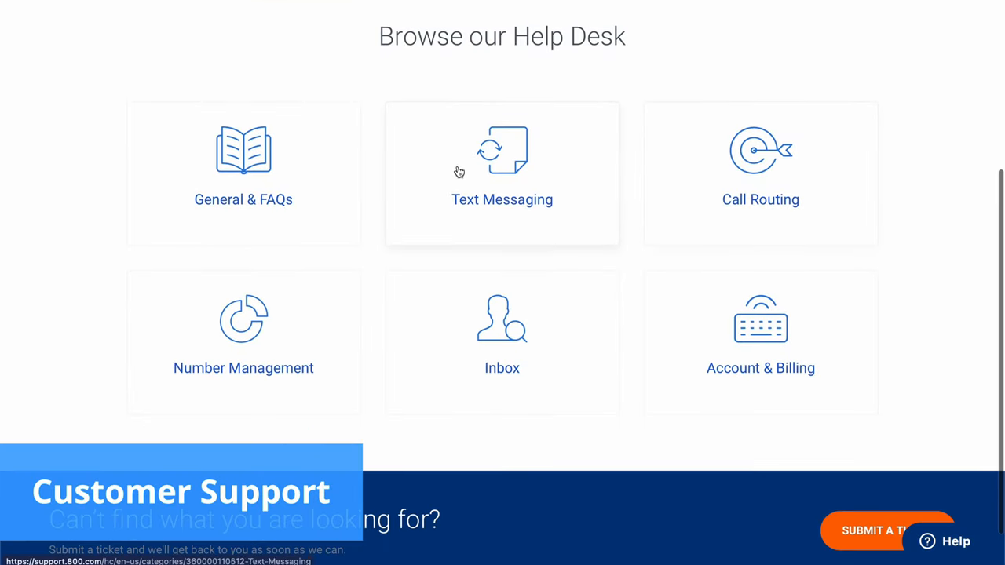
click(243, 165)
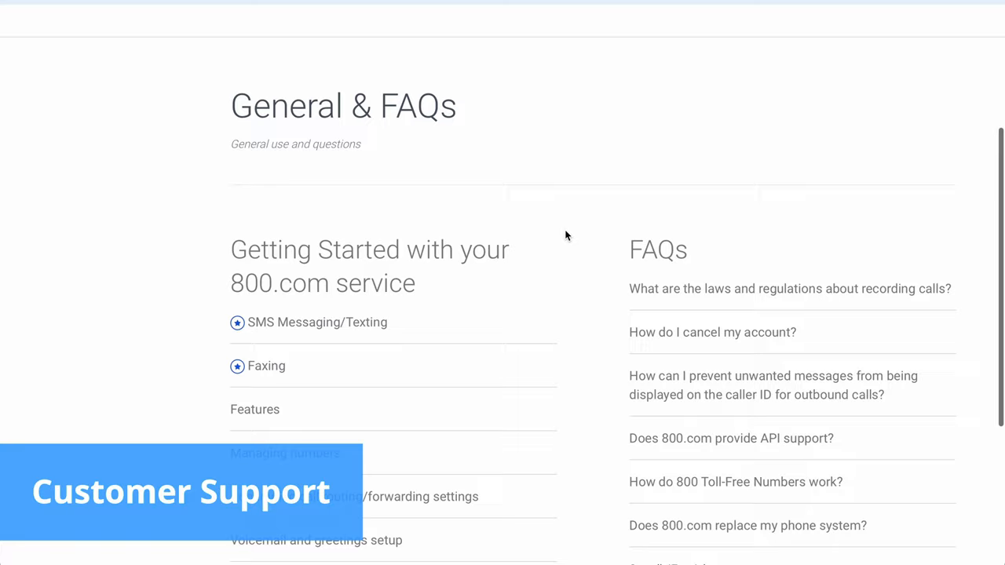
scroll(down, 3)
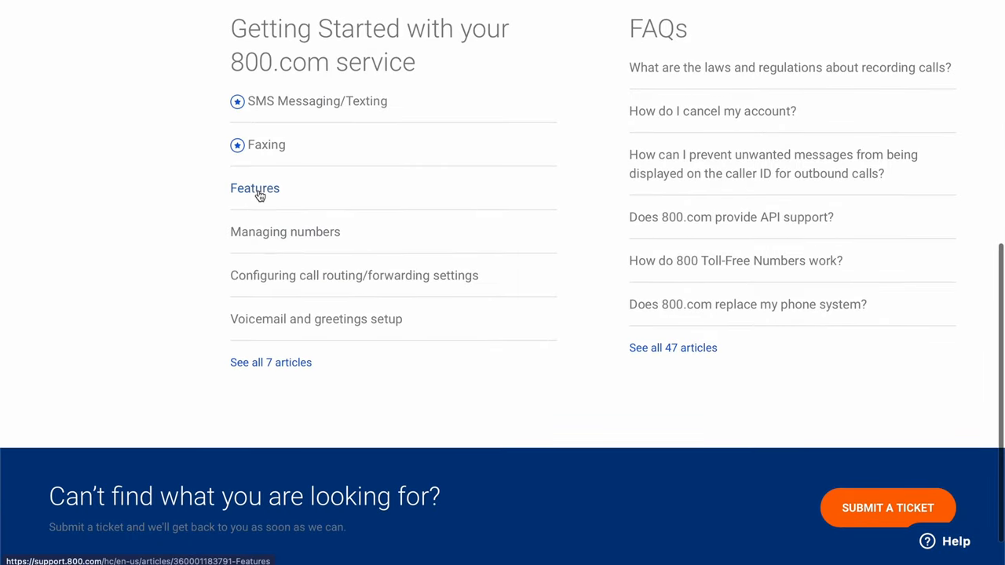
click(255, 189)
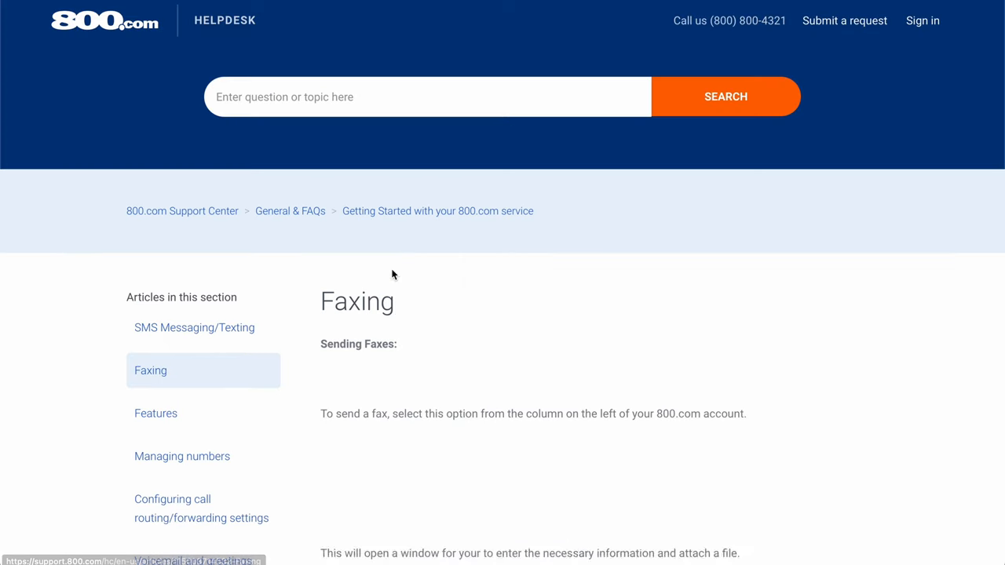
scroll(down, 3)
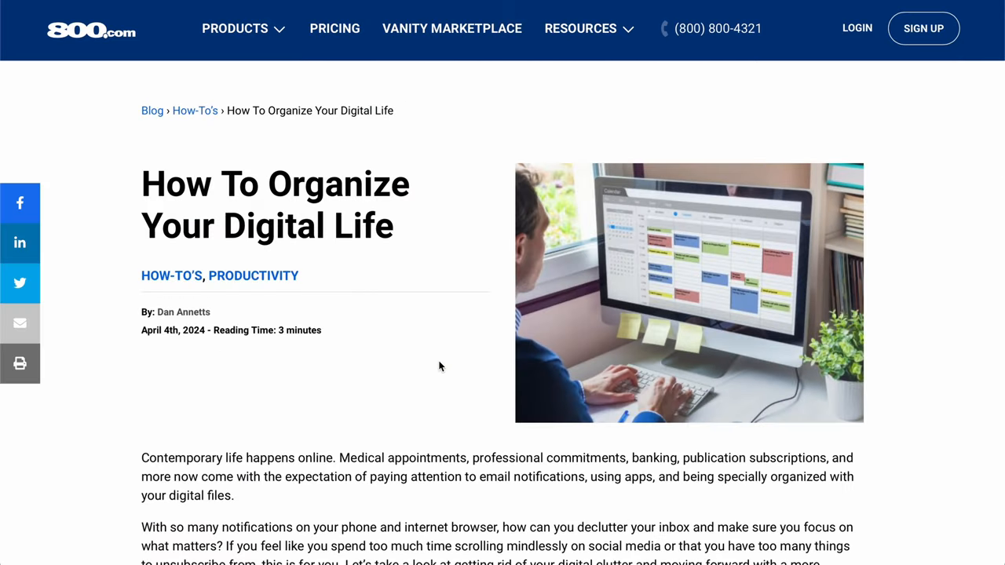
Navigate from the blog post via the Resources menu to the Contact Us form and scroll it
scroll(down, 3)
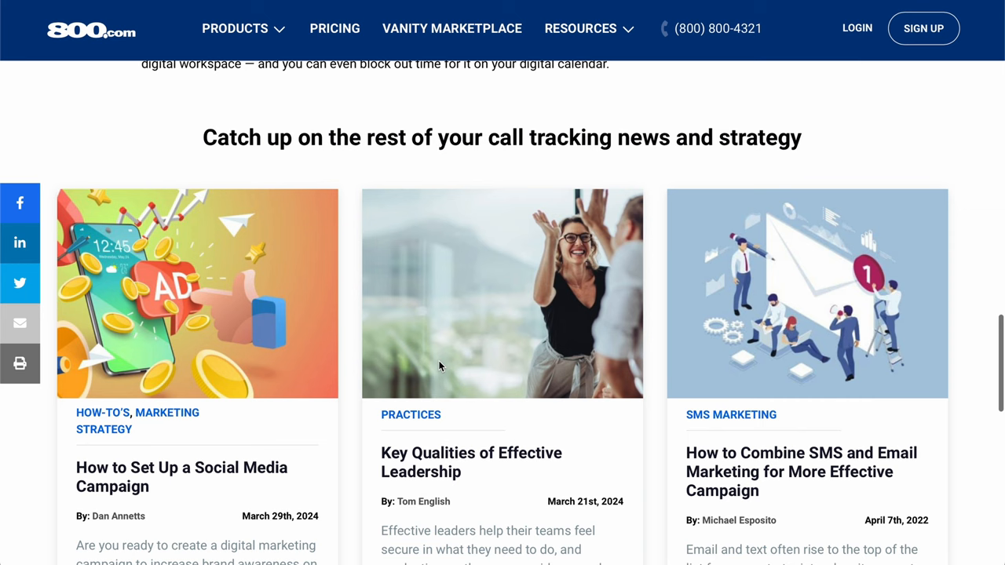
click(580, 28)
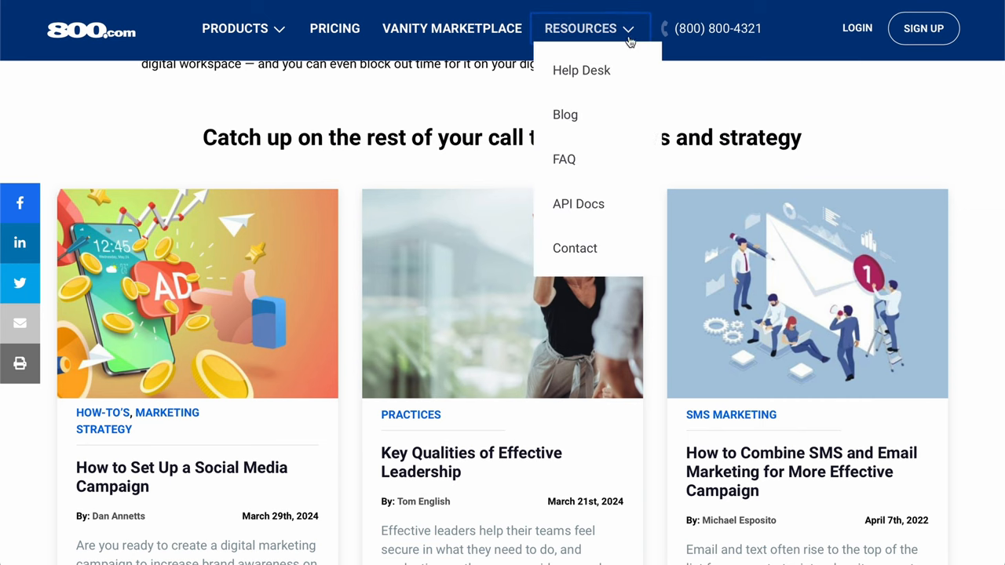
click(575, 248)
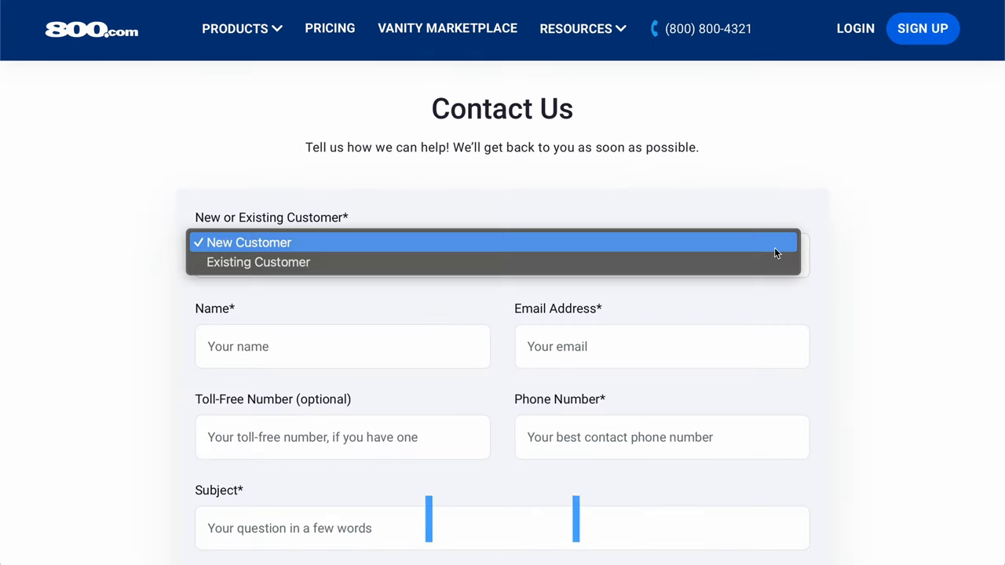
scroll(down, 3)
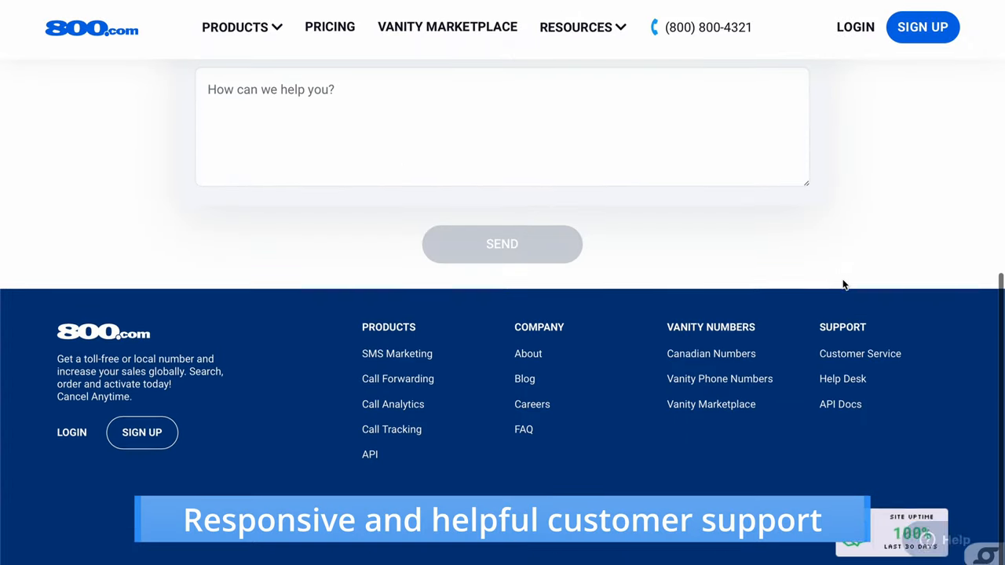
click(950, 540)
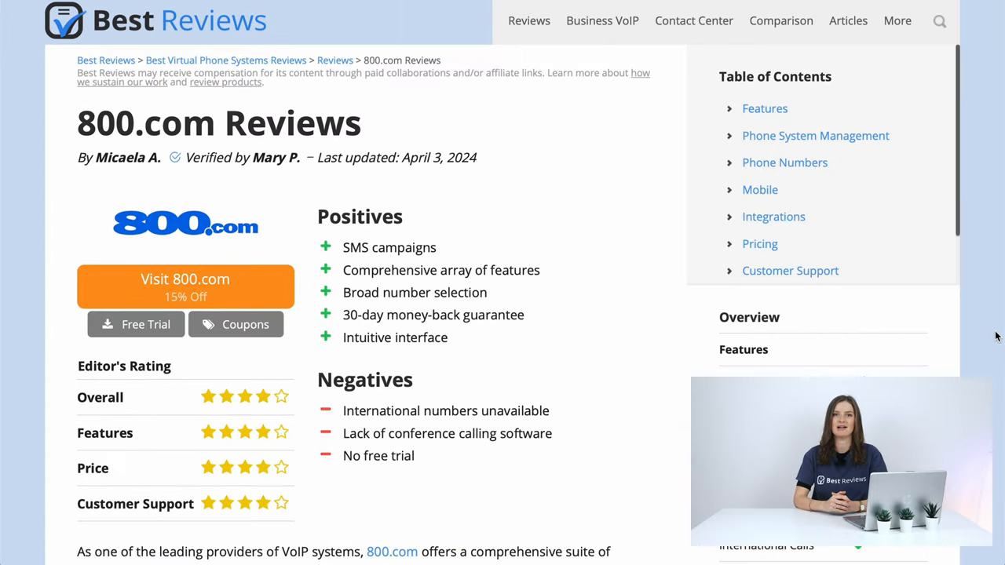
Scroll the Best Reviews 800.com review down to its Communication and SMS features section
scroll(down, 3)
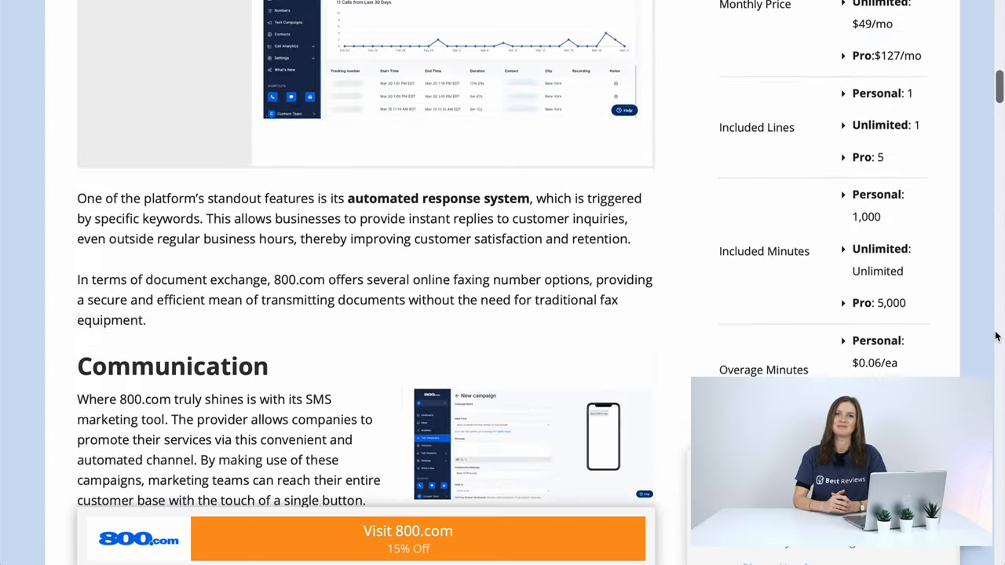